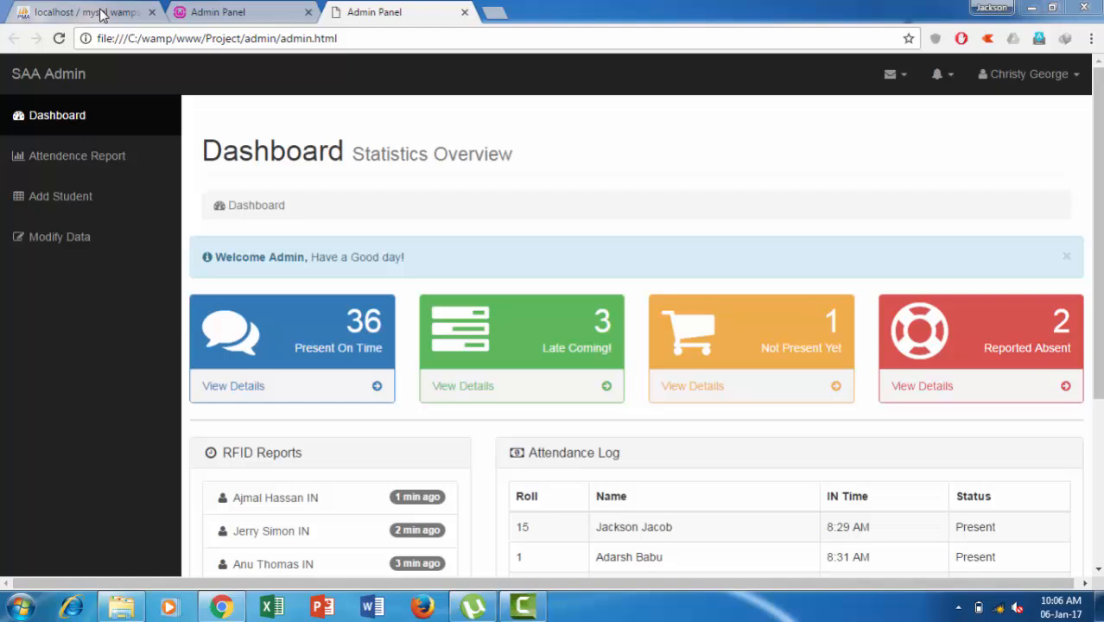
Step: View today's attendance table with students' in-times and status in the SAA Admin panel
left_click(77, 155)
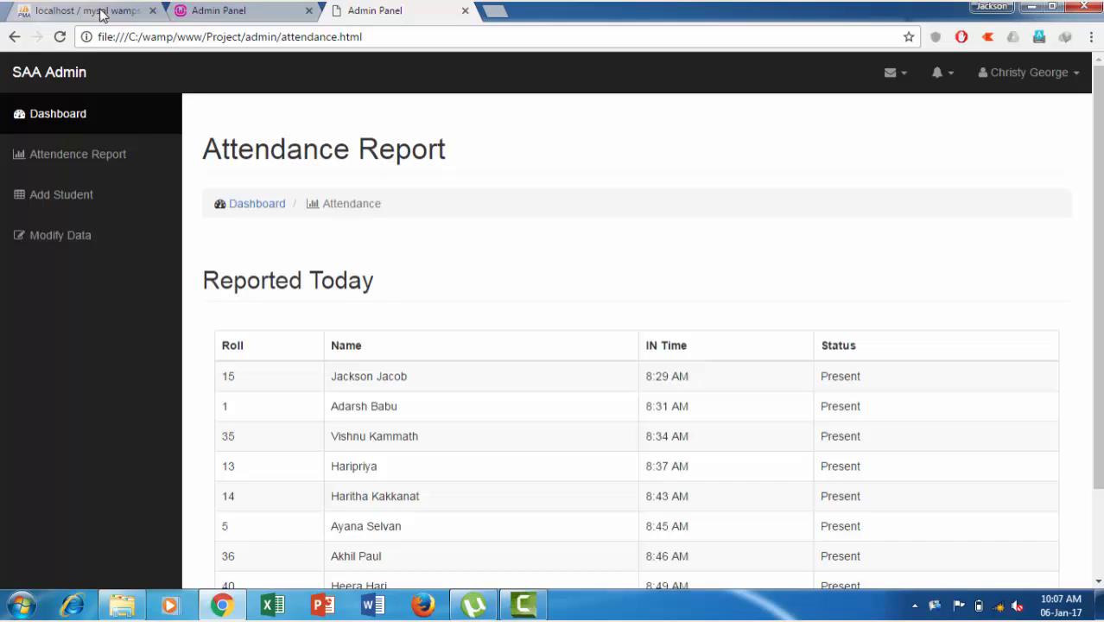
left_click(61, 195)
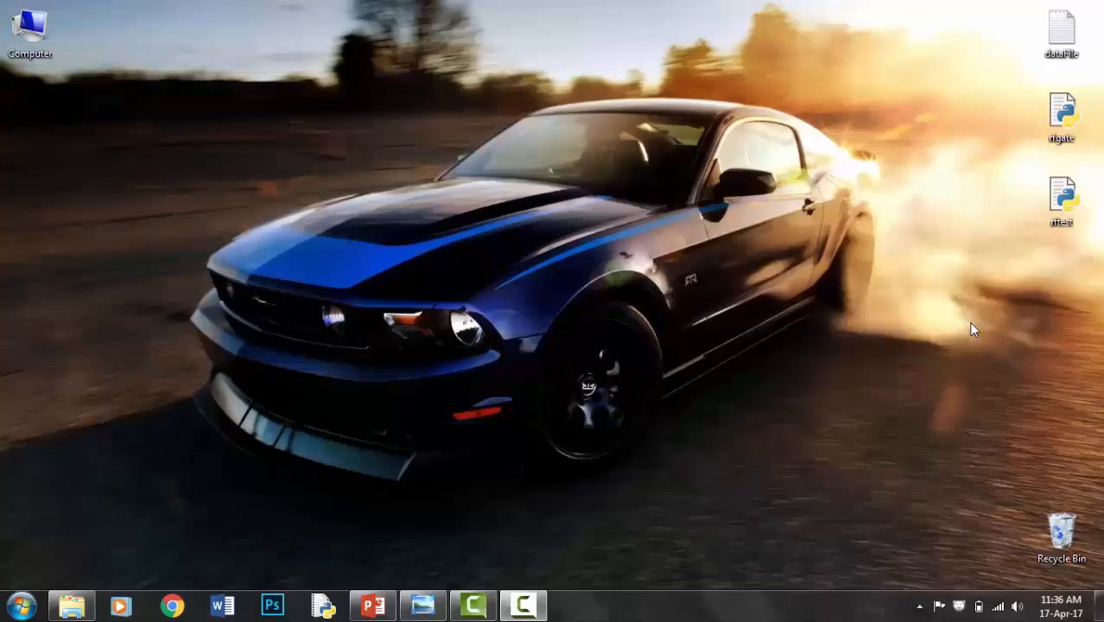
Step: Search the Start menu for 'py' and launch IDLE (Python GUI)
left_click(19, 604)
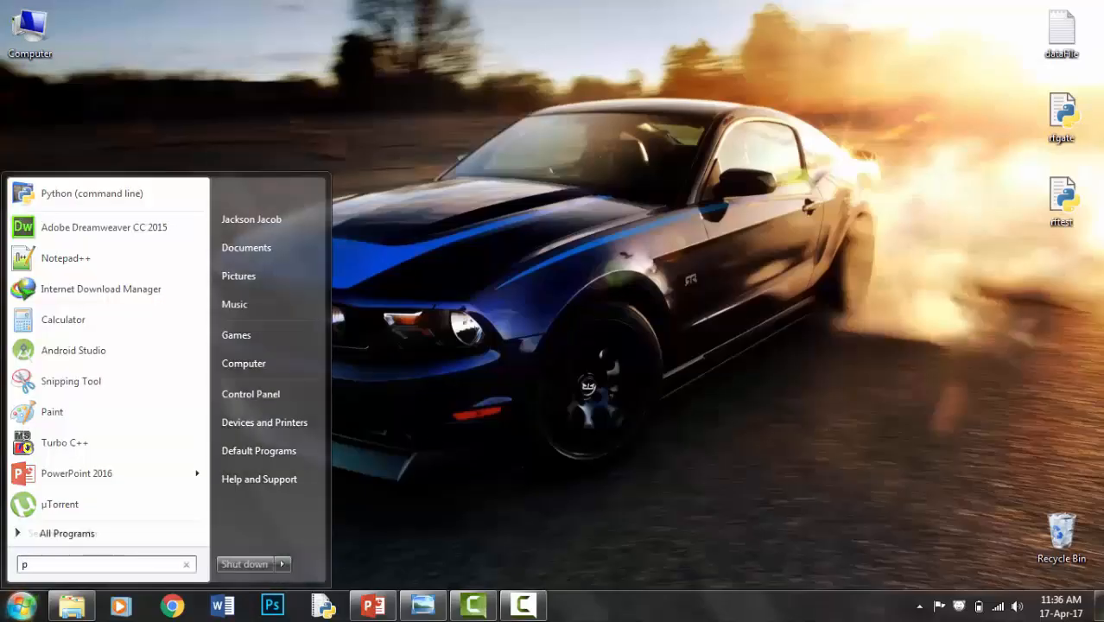
type("y")
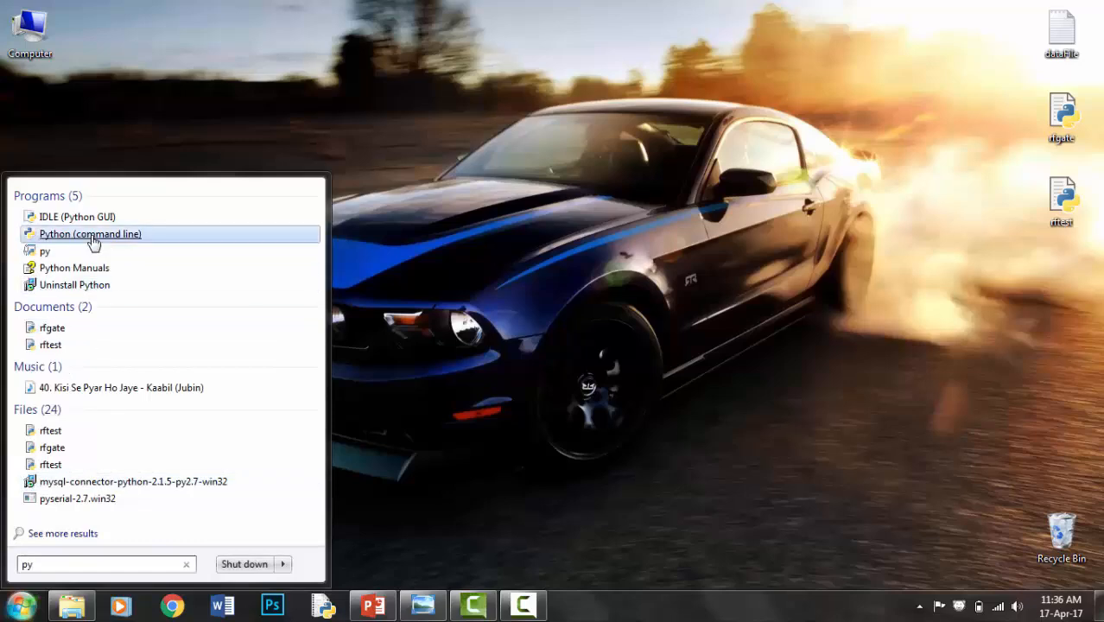
left_click(90, 234)
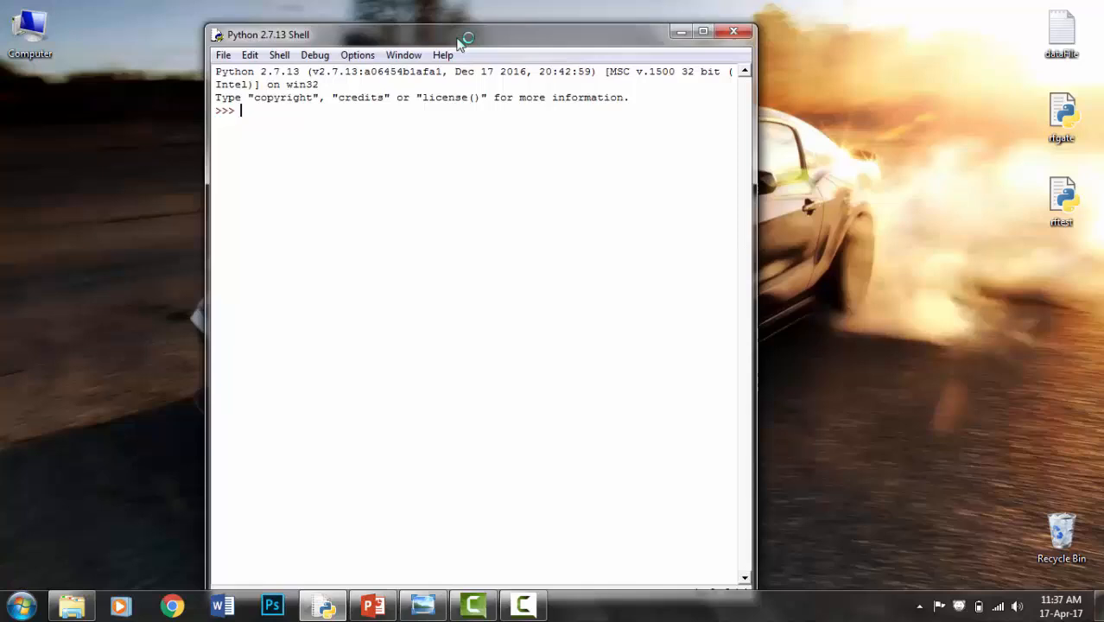
Step: Open rfgate.py from the Desktop in an IDLE editor window
left_click(238, 48)
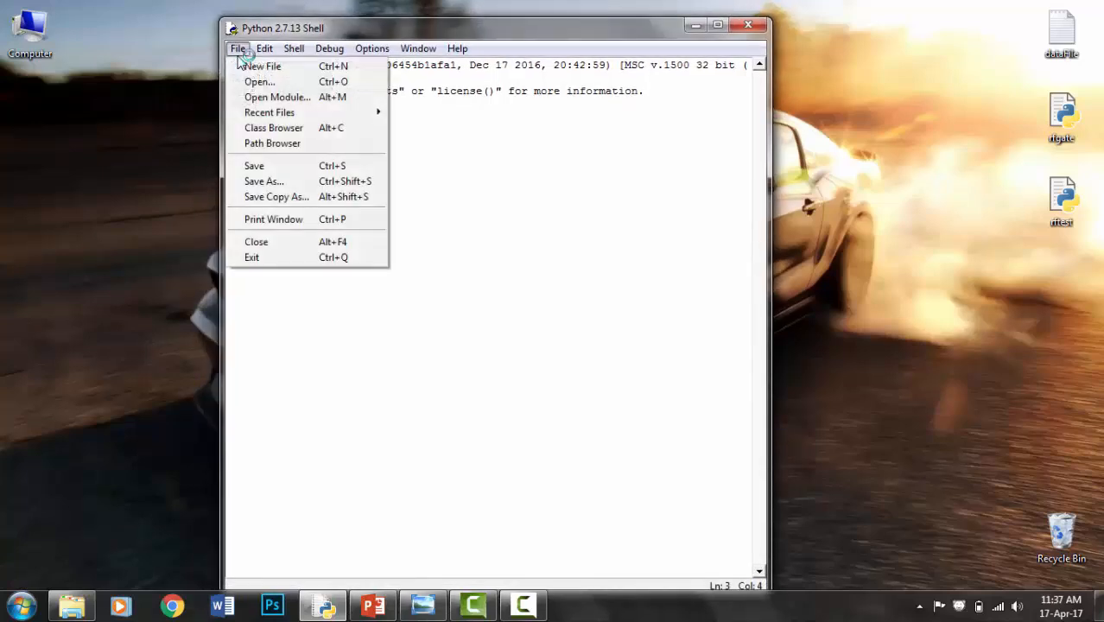
left_click(259, 81)
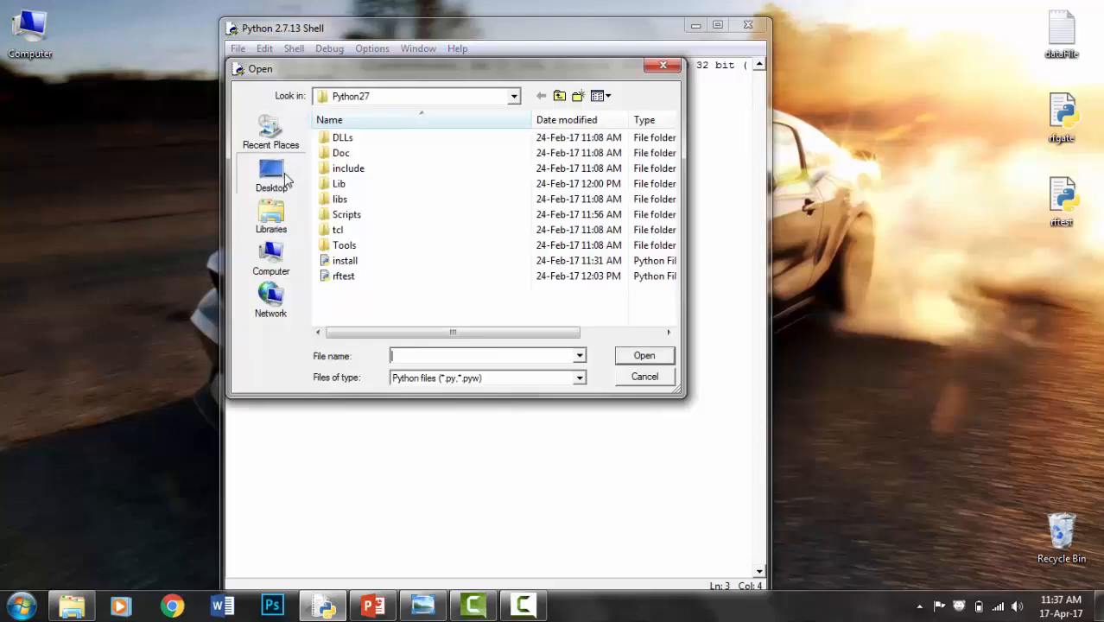
left_click(270, 172)
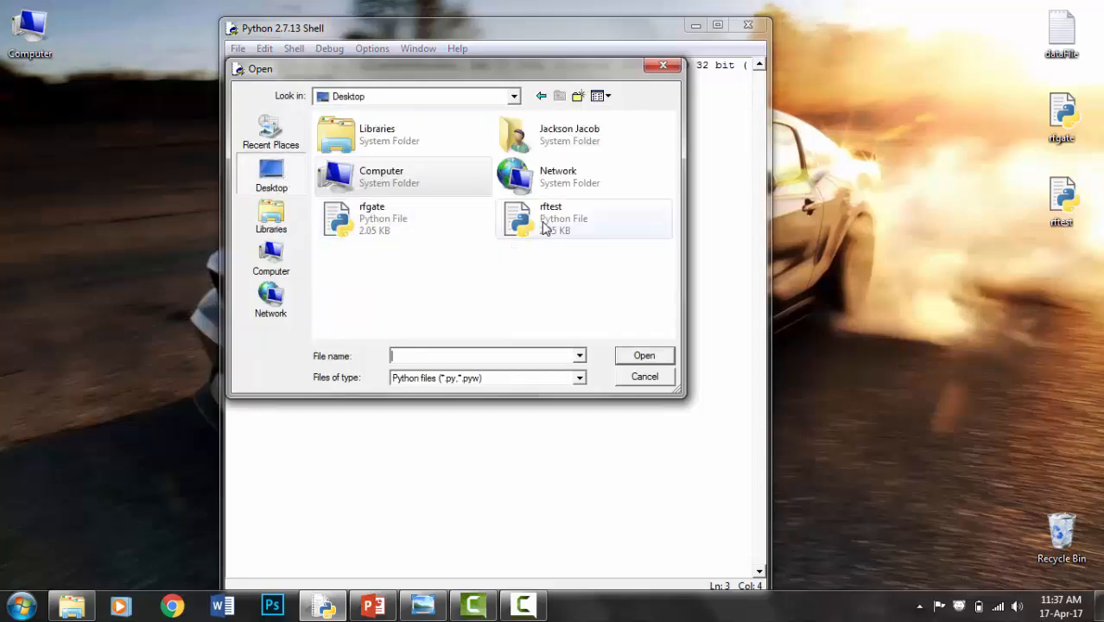
double_click(372, 218)
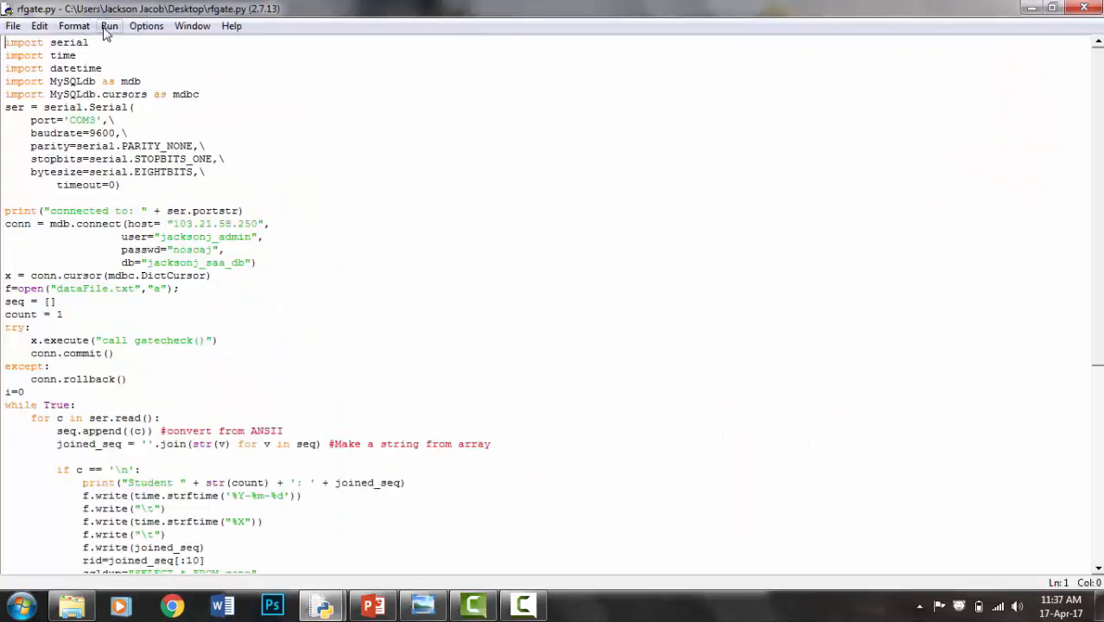
Step: Run rfgate.py as a module so the shell connects to COM3
left_click(110, 25)
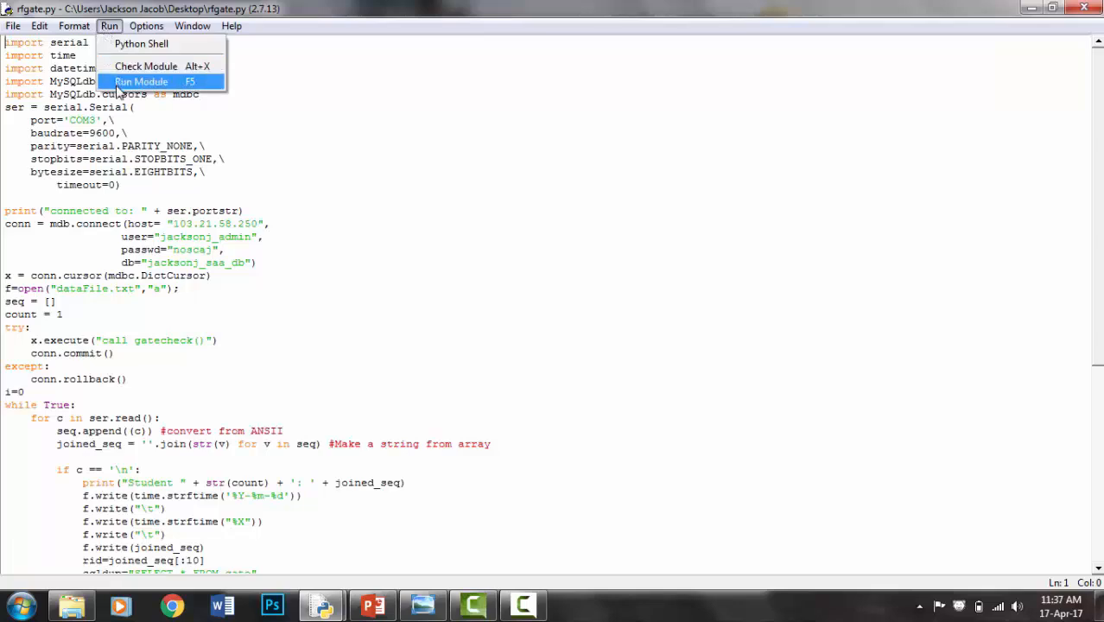
left_click(140, 81)
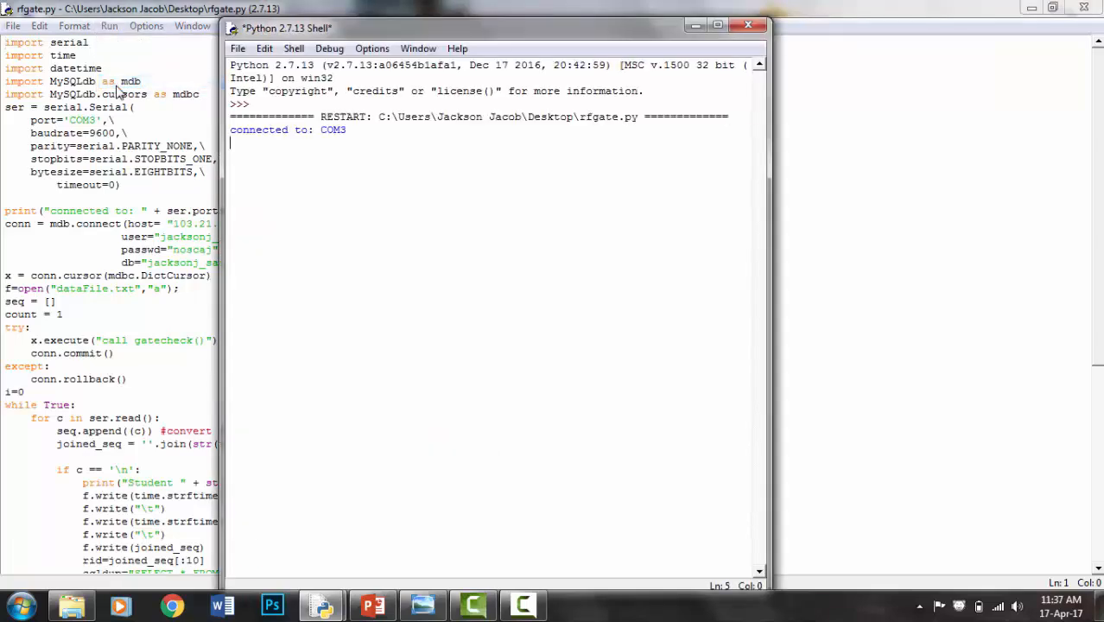